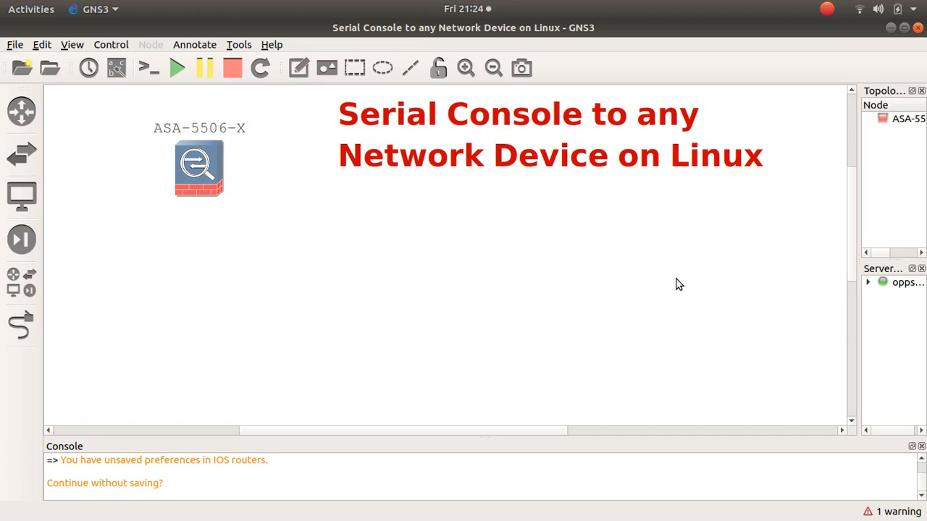
{"action": "mouse_move", "coordinate": [454, 222]}
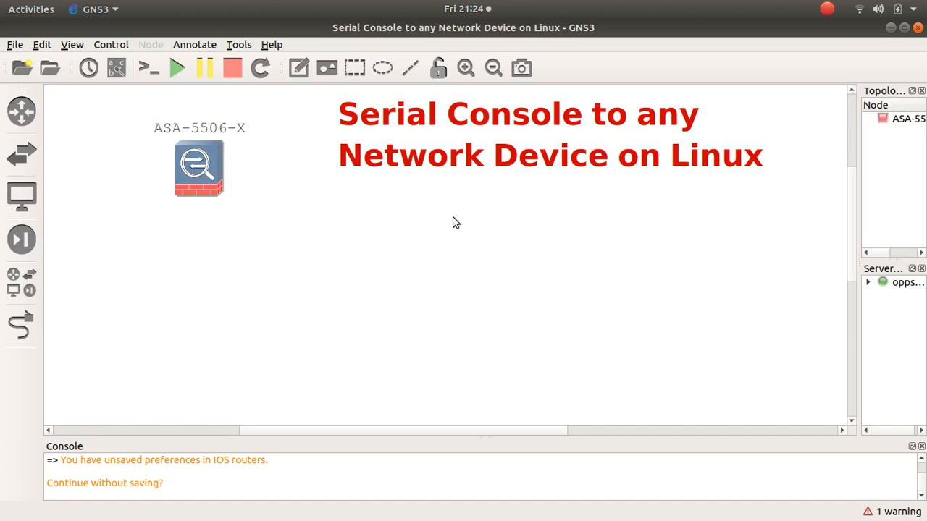
Drag the ASA-5506-X firewall node slightly down and right on the topology canvas.
{"action": "left_click", "coordinate": [199, 167]}
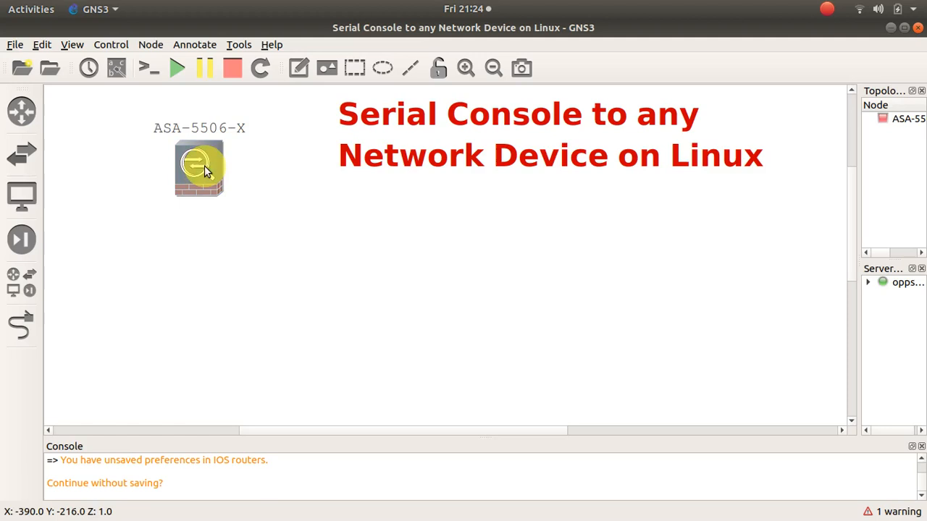
{"action": "left_click_drag", "start_coordinate": [199, 168], "coordinate": [219, 220]}
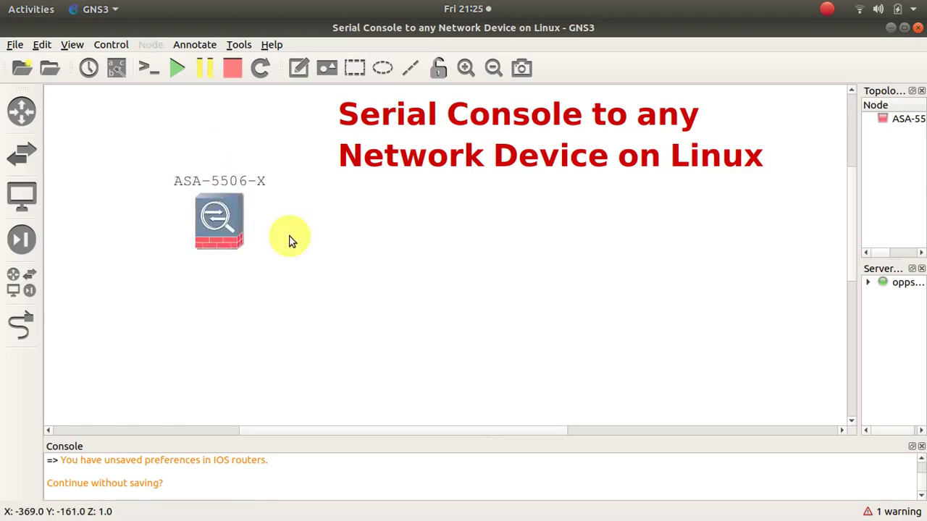
{"action": "mouse_move", "coordinate": [329, 227]}
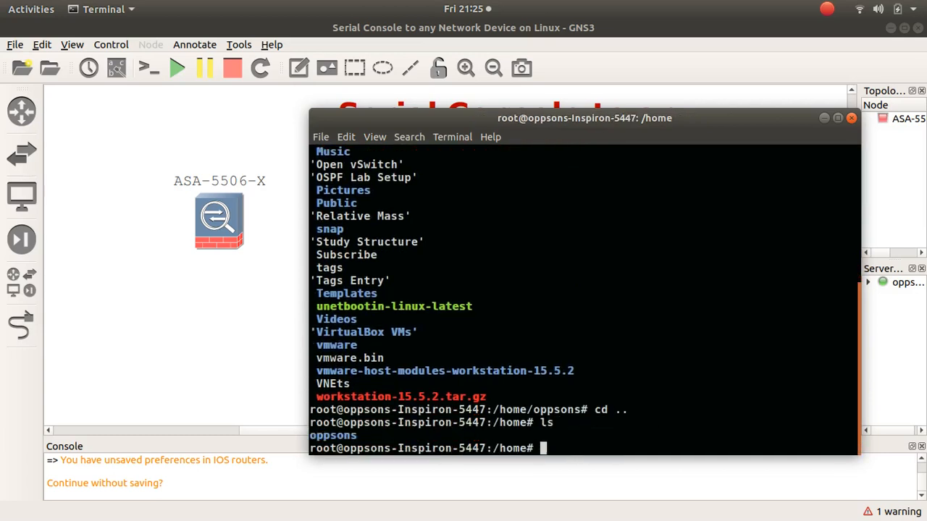
Run 'cd ..' to reach the filesystem root, clear the screen with Enter, and list its directories.
{"action": "type", "text": "cd ."}
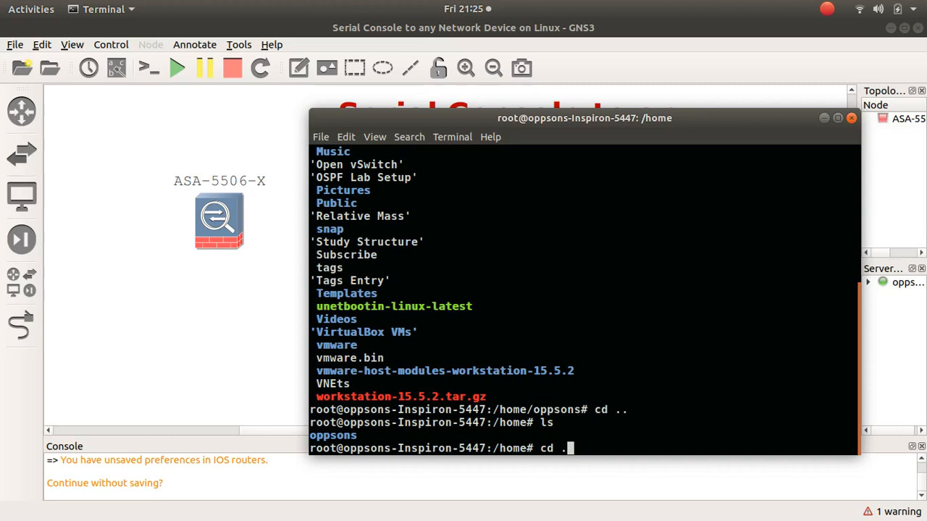
{"action": "key", "text": "Return"}
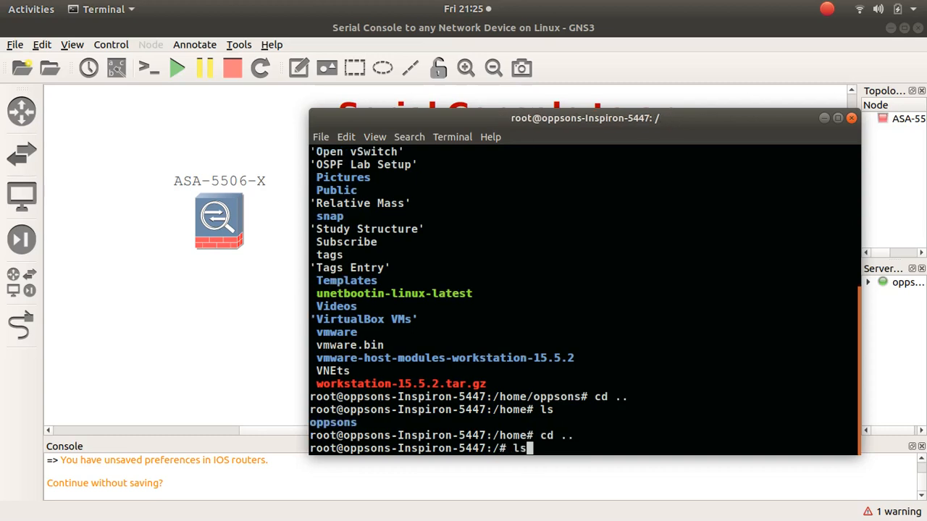
{"action": "key", "text": "Return"}
{"action": "type", "text": "ls"}
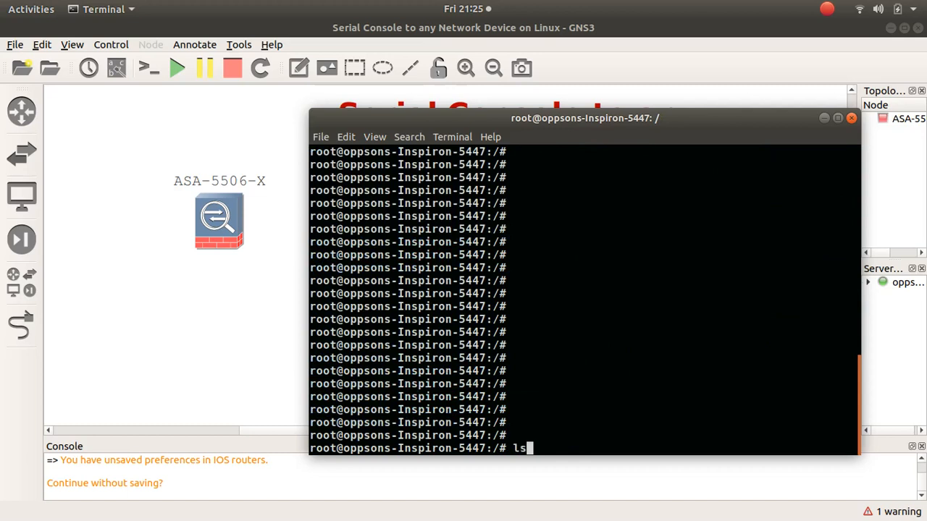
{"action": "key", "text": "Return"}
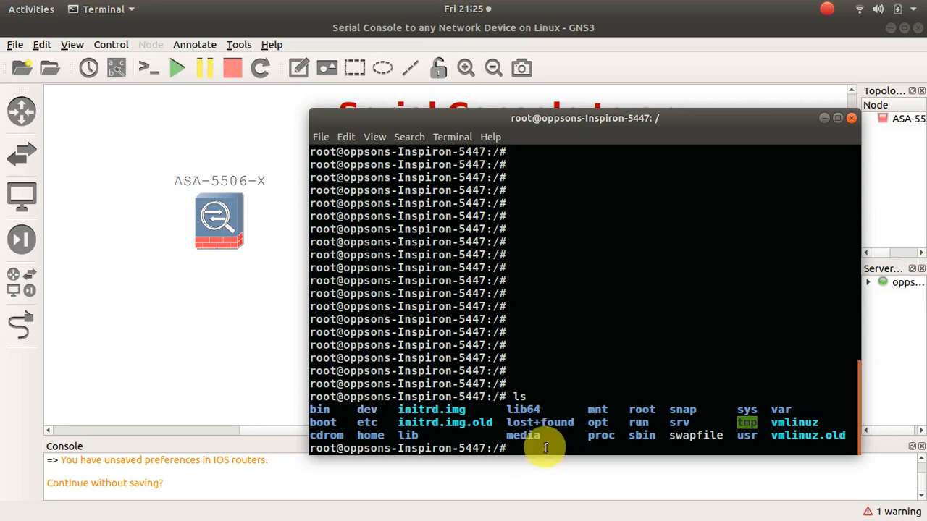
Change into /dev, copy the ttyUSB0 device name, and launch PuTTY.
{"action": "type", "text": "cd de"}
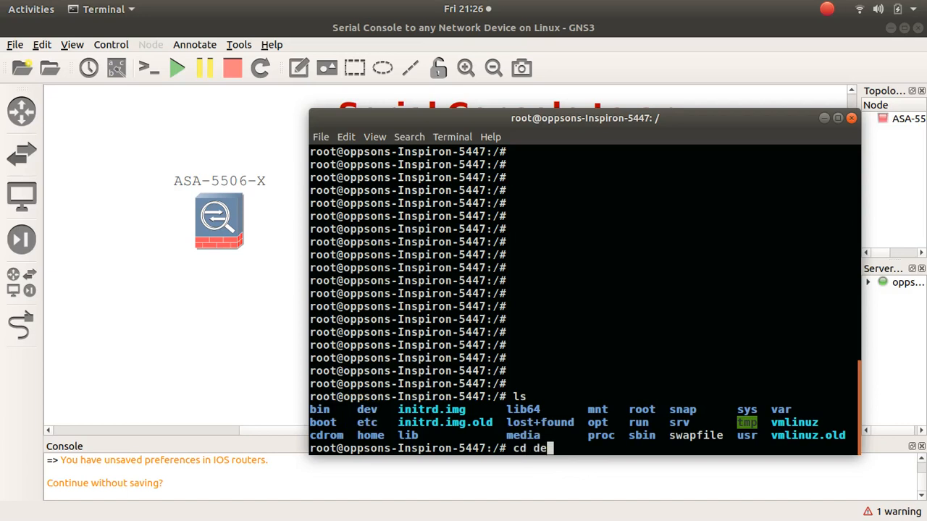
{"action": "key", "text": "Return"}
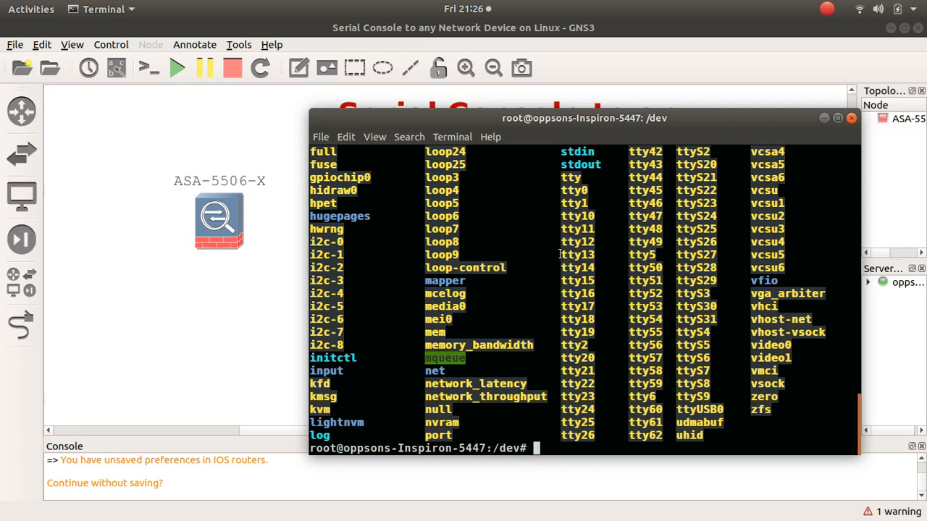
{"action": "mouse_move", "coordinate": [677, 307]}
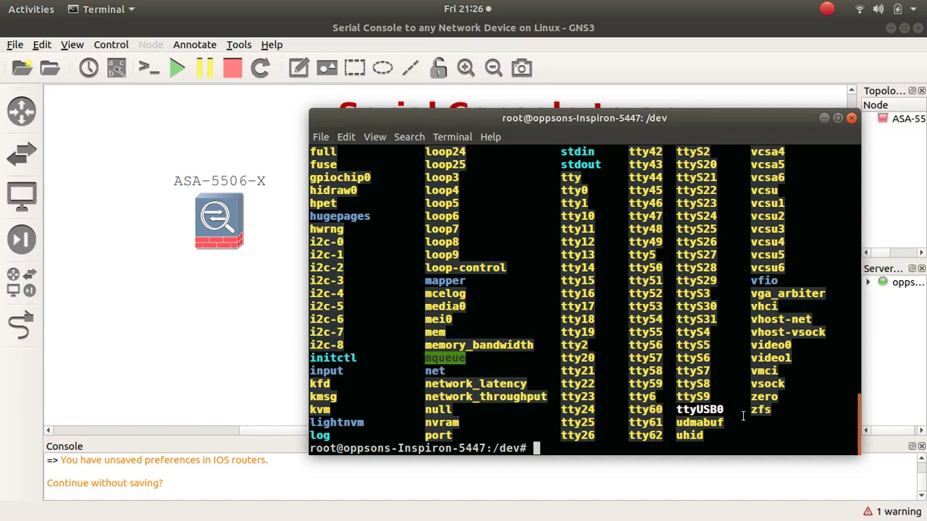
{"action": "mouse_move", "coordinate": [726, 415]}
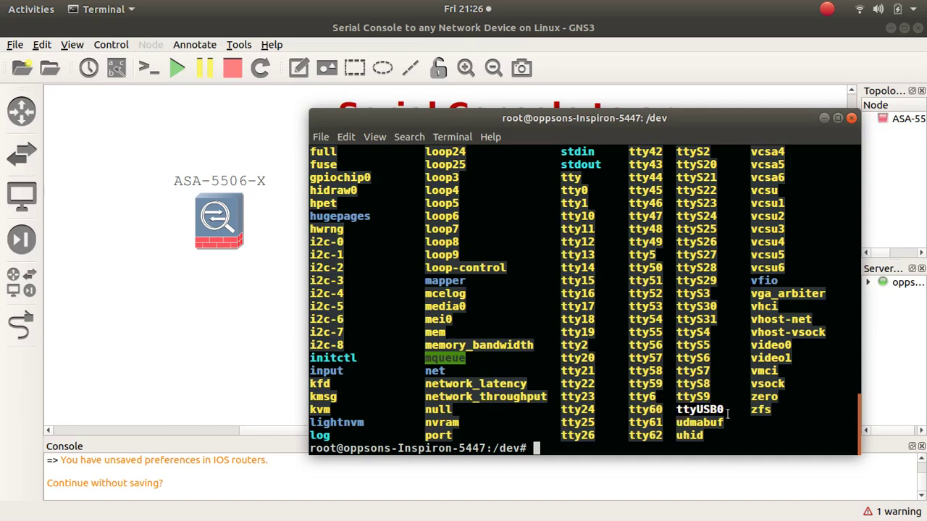
{"action": "right_click", "coordinate": [719, 417]}
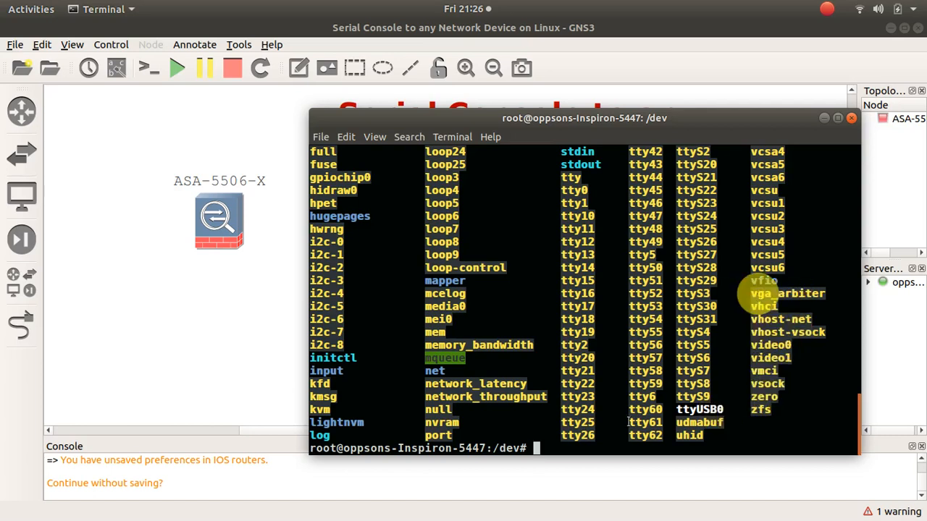
{"action": "type", "text": "putty"}
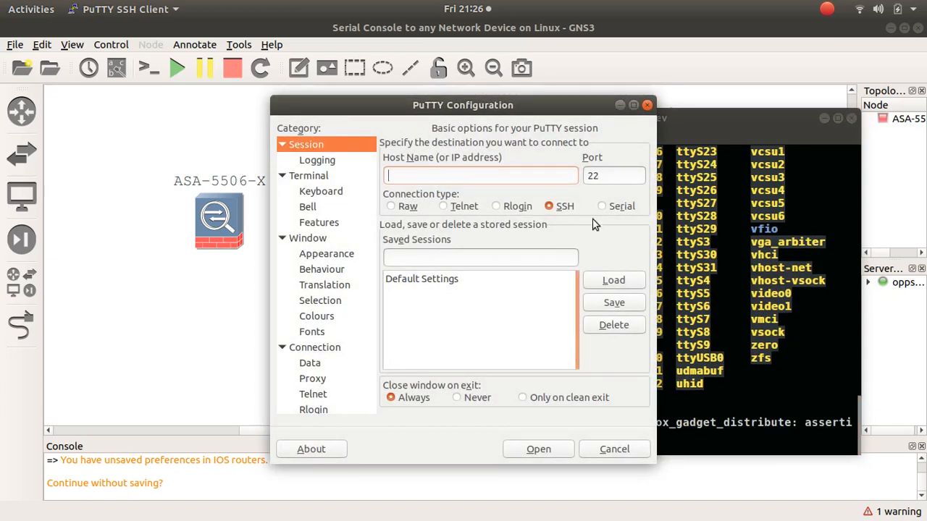
Choose the Serial connection type for /dev/ttyUSB0 at 9600 and open the session.
{"action": "left_click", "coordinate": [598, 206]}
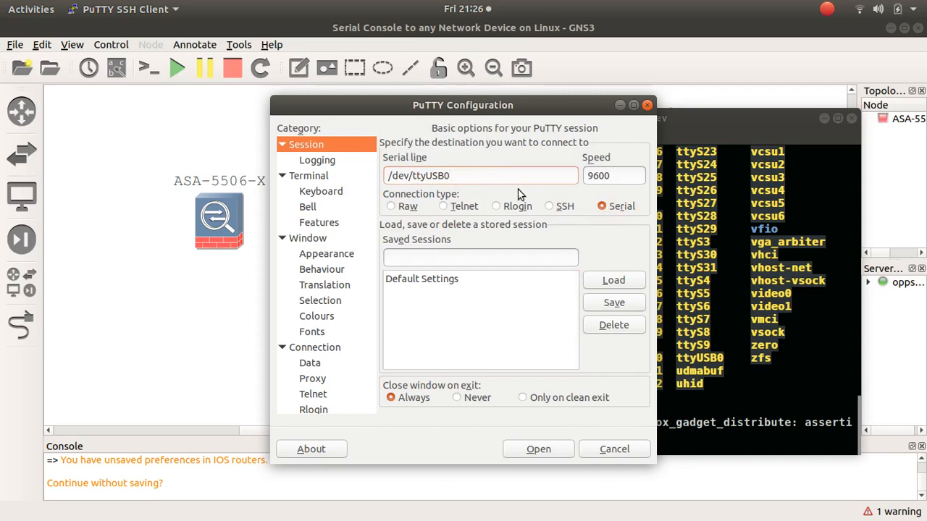
{"action": "left_click", "coordinate": [538, 449]}
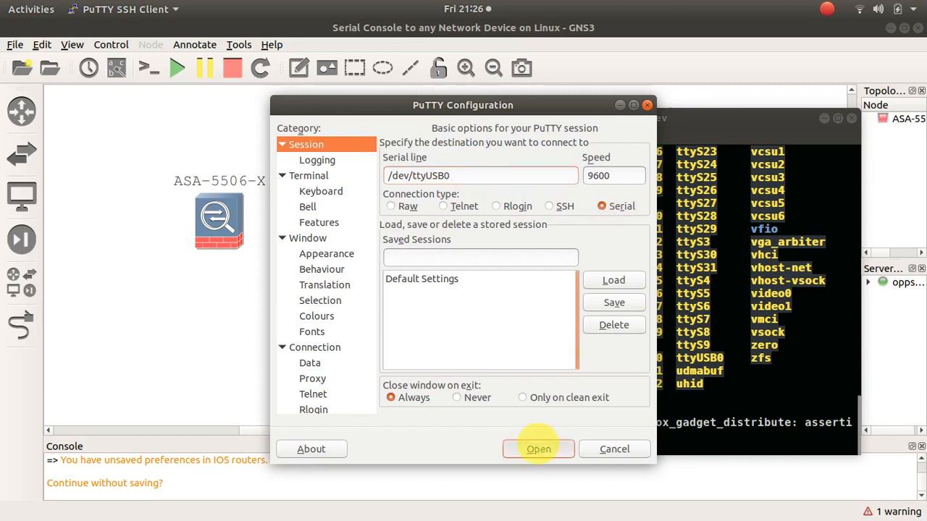
{"action": "left_click", "coordinate": [538, 449]}
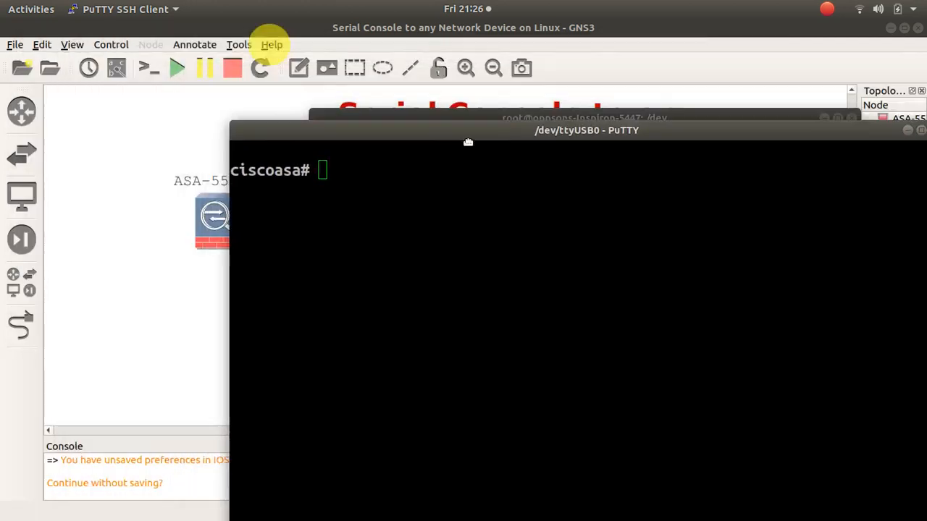
Drag the /dev/ttyUSB0 - PuTTY console window up and to the left.
{"action": "left_click_drag", "start_coordinate": [586, 130], "coordinate": [451, 138]}
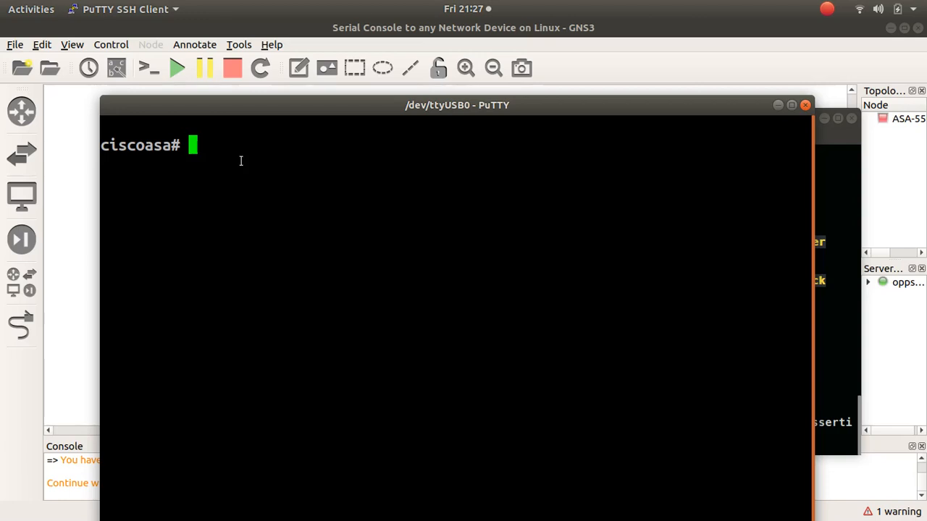
{"action": "mouse_move", "coordinate": [658, 148]}
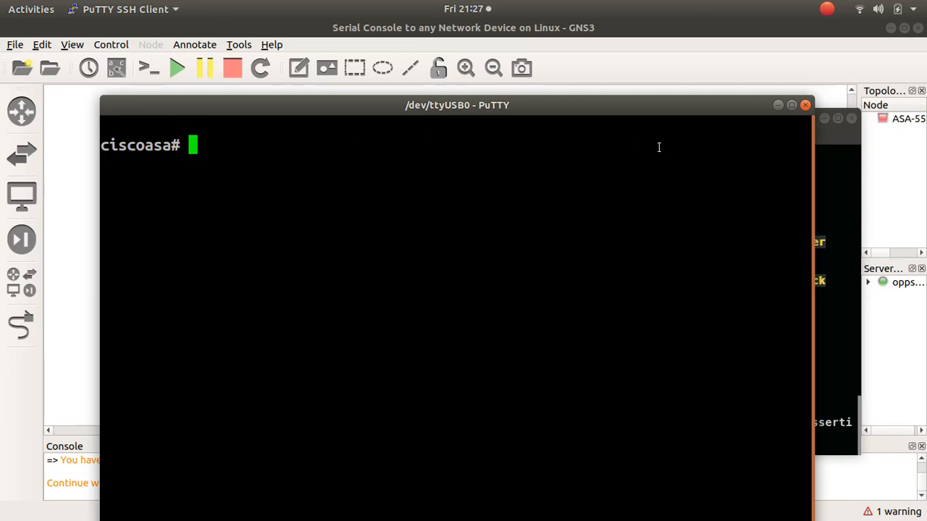
{"action": "mouse_move", "coordinate": [825, 8]}
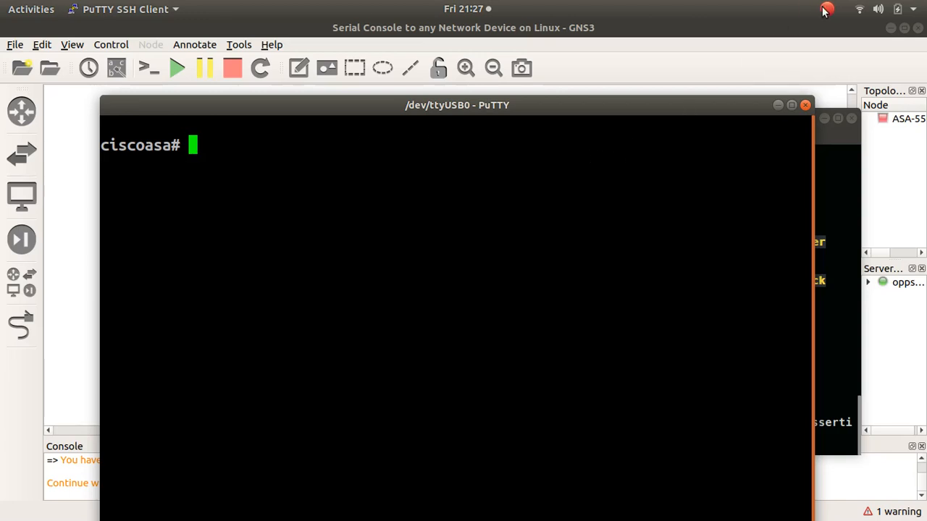